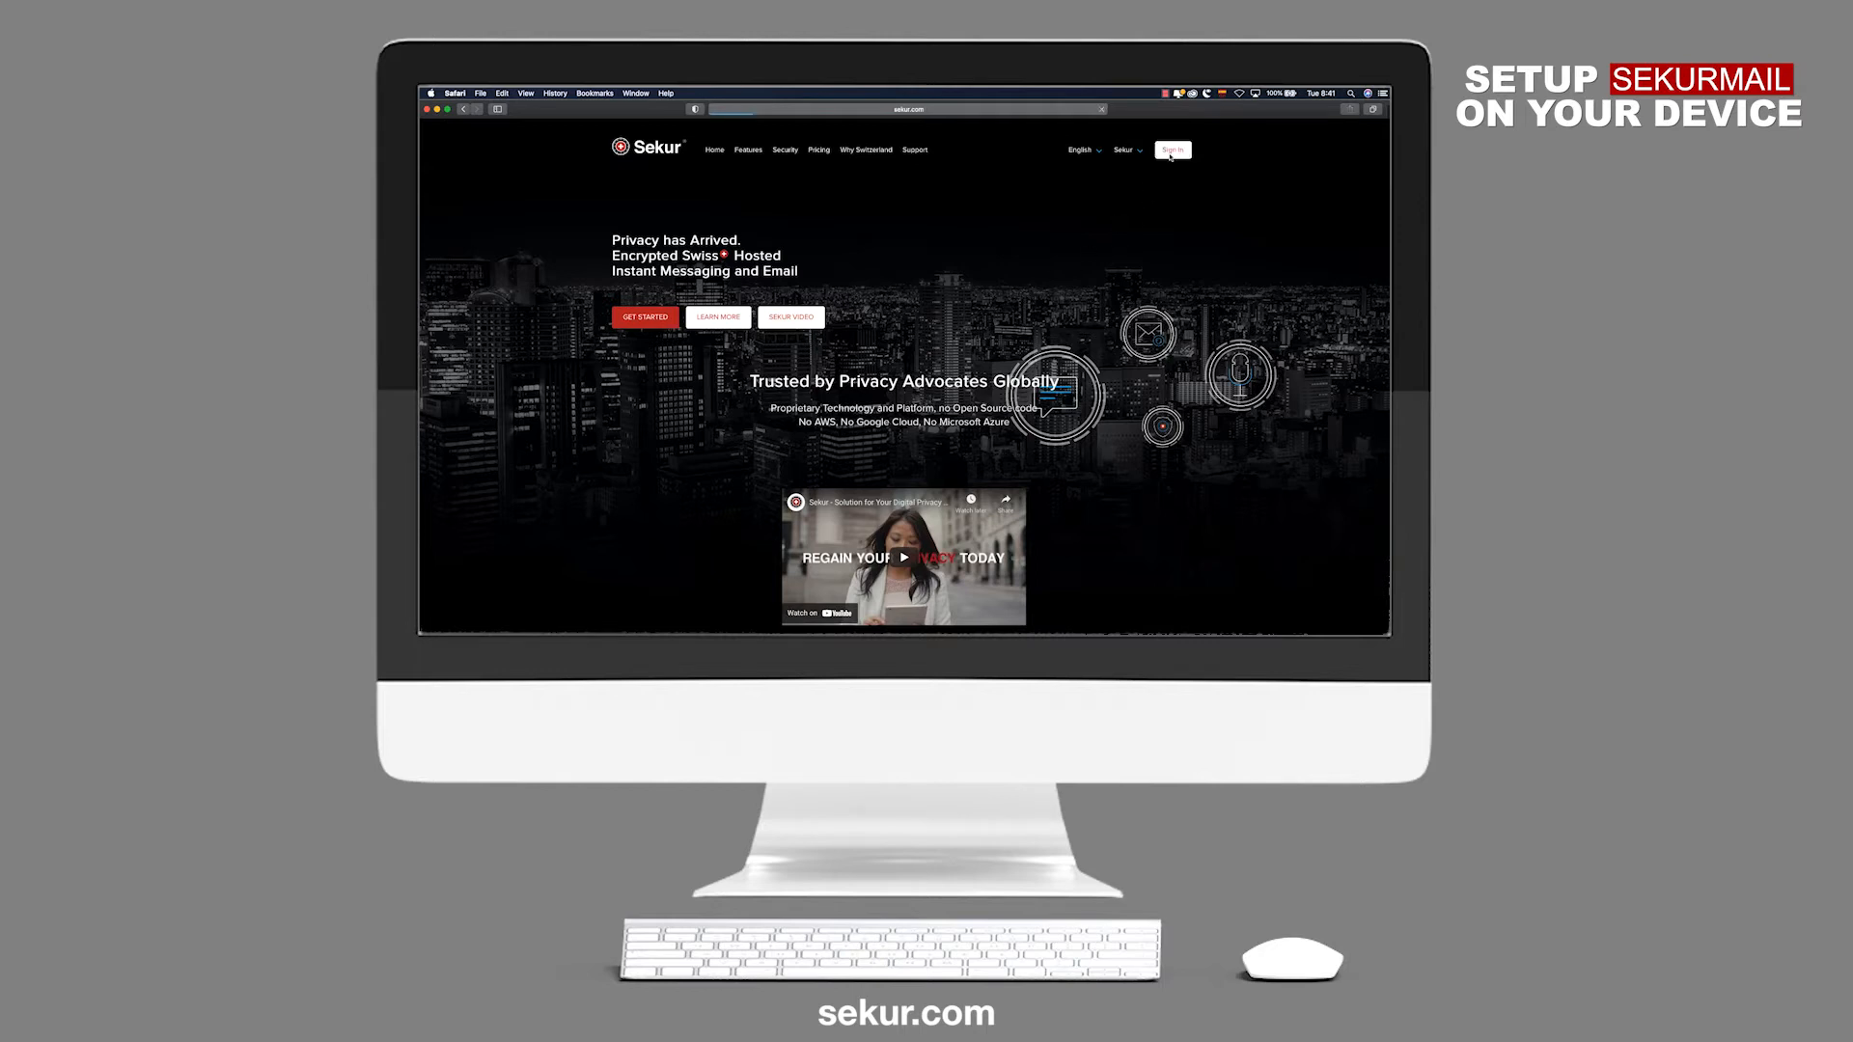
- Reach the Sekur account sign-in page from the homepage
left_click(1174, 150)
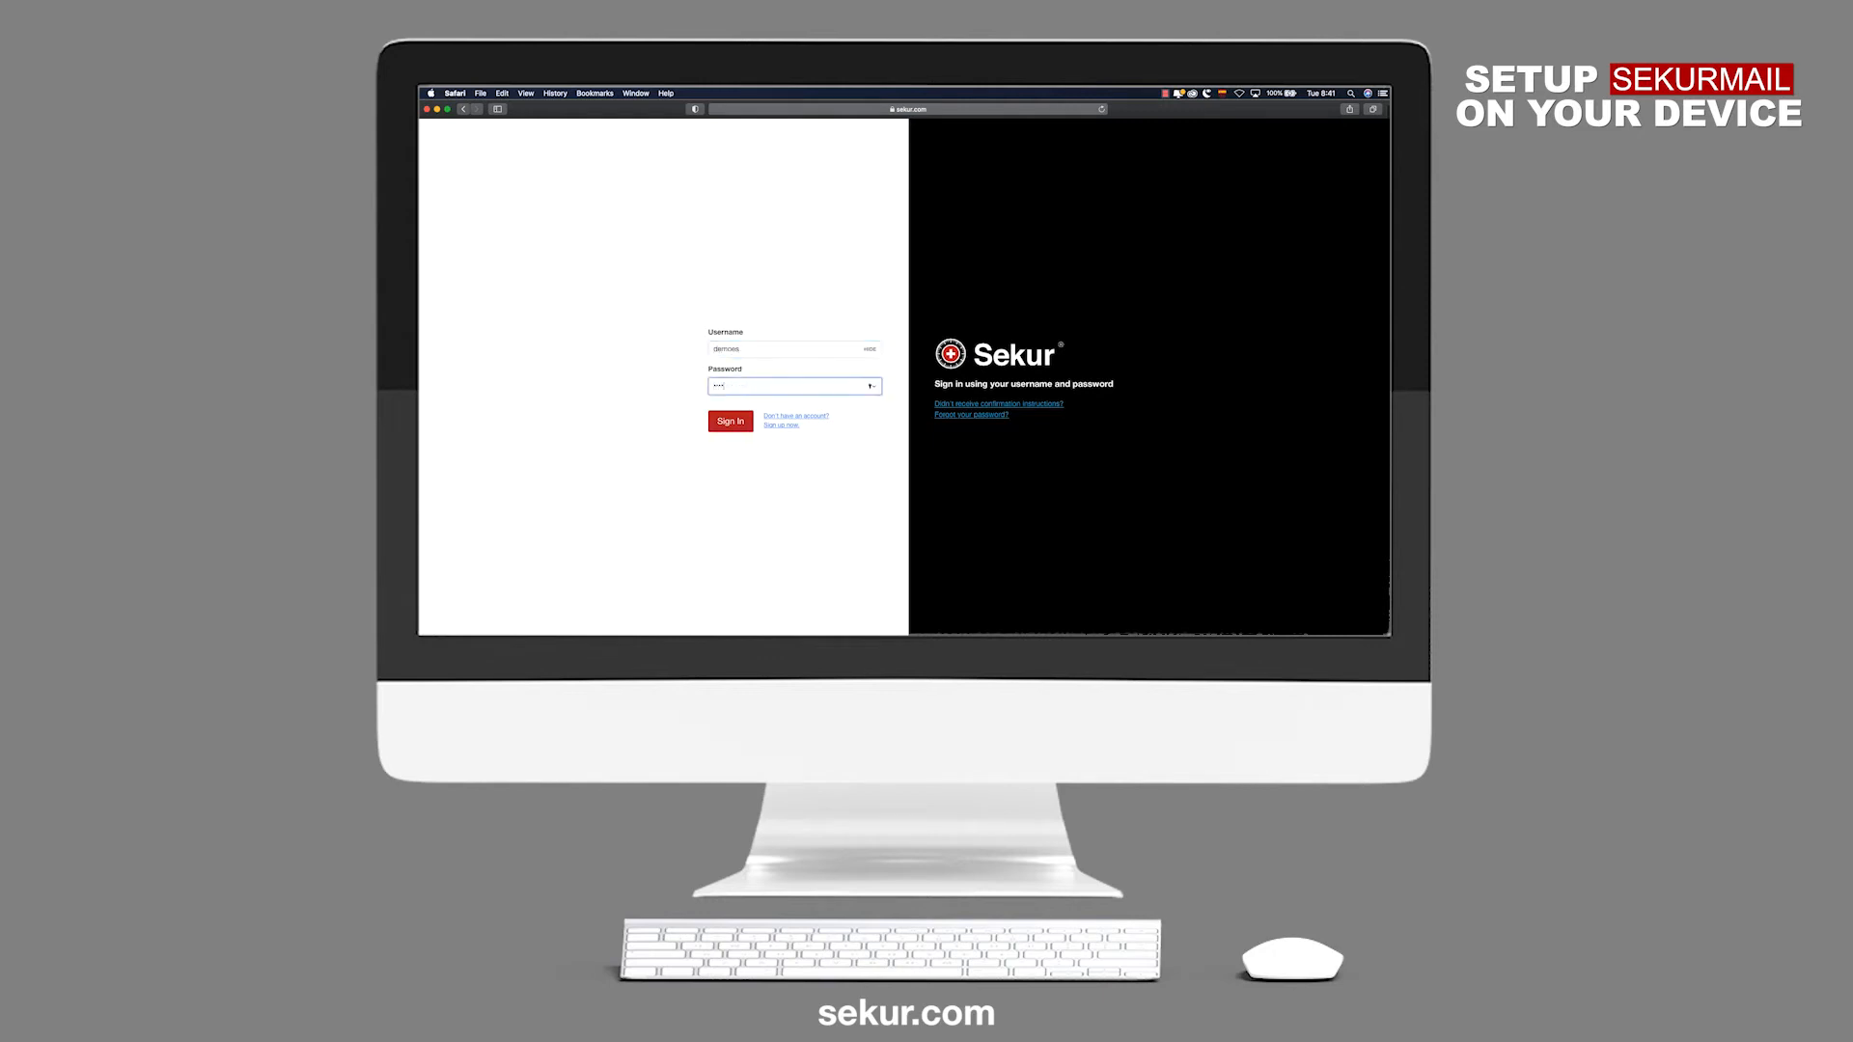
- Sign in with the entered credentials and reach the Profile change-name page
left_click(730, 421)
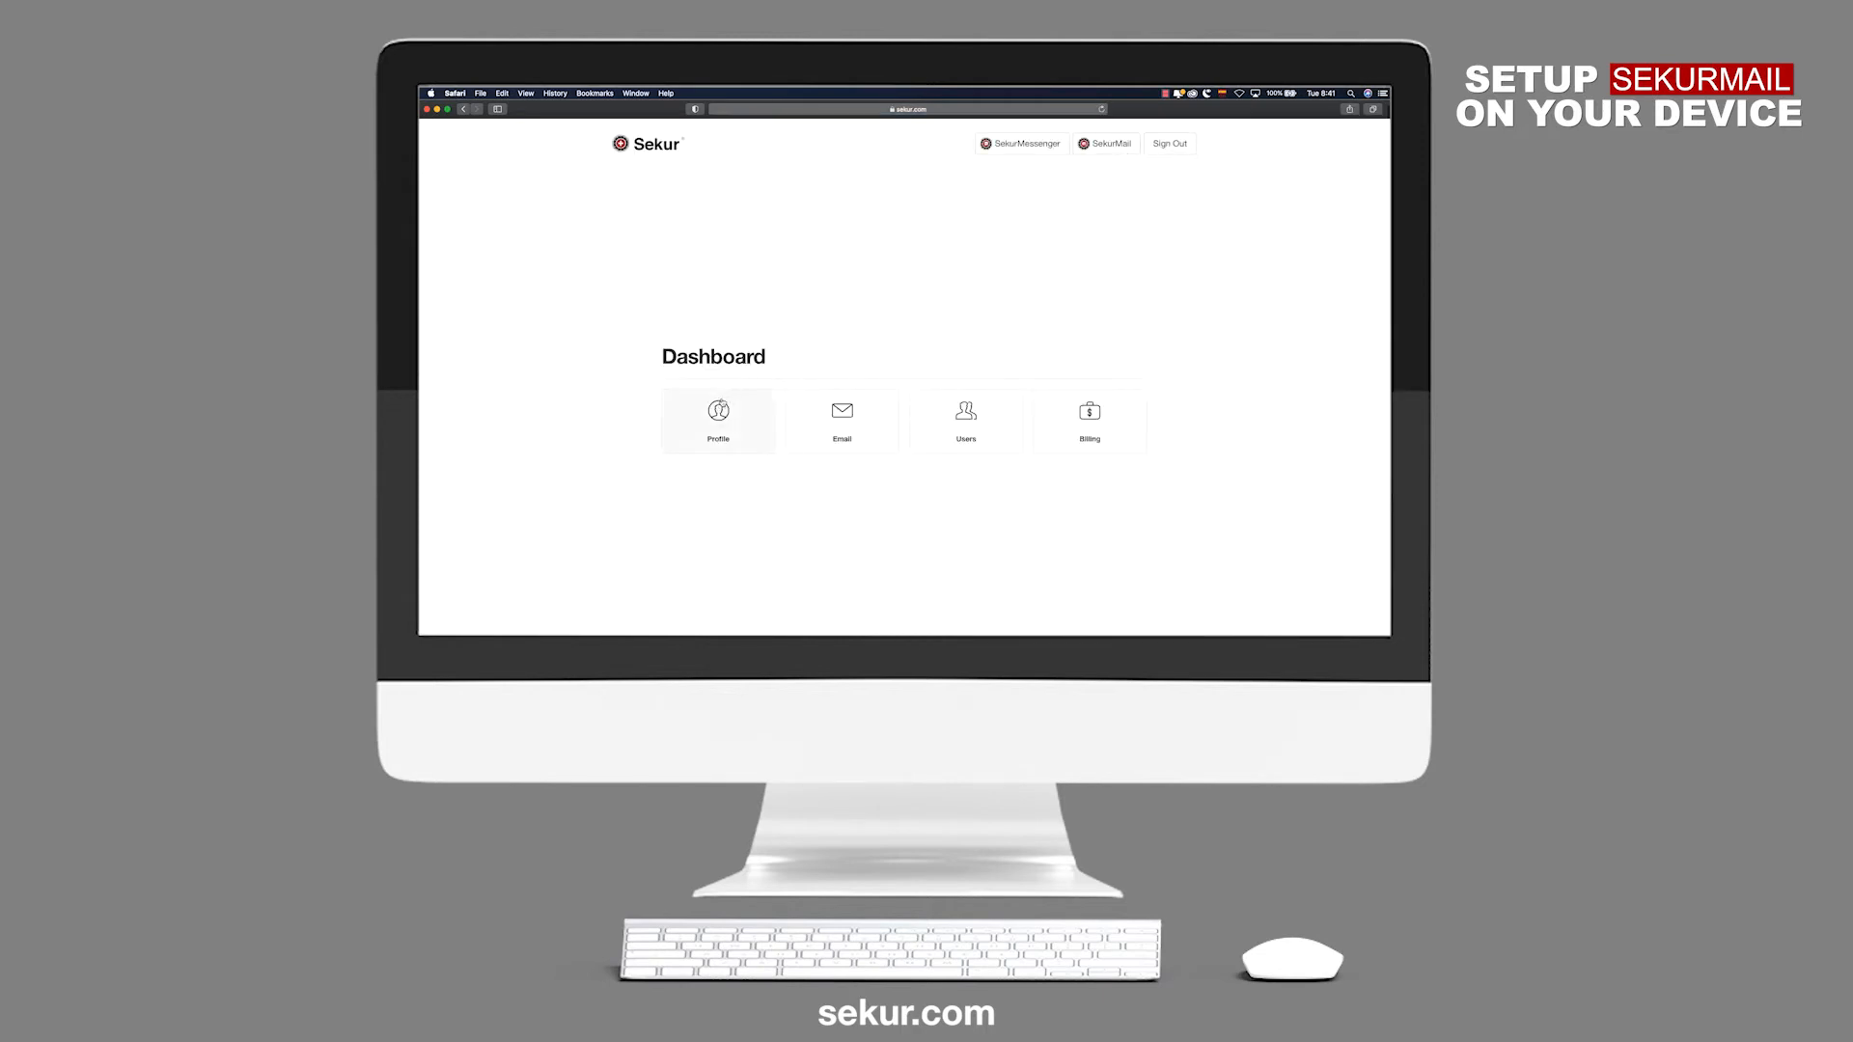
left_click(718, 420)
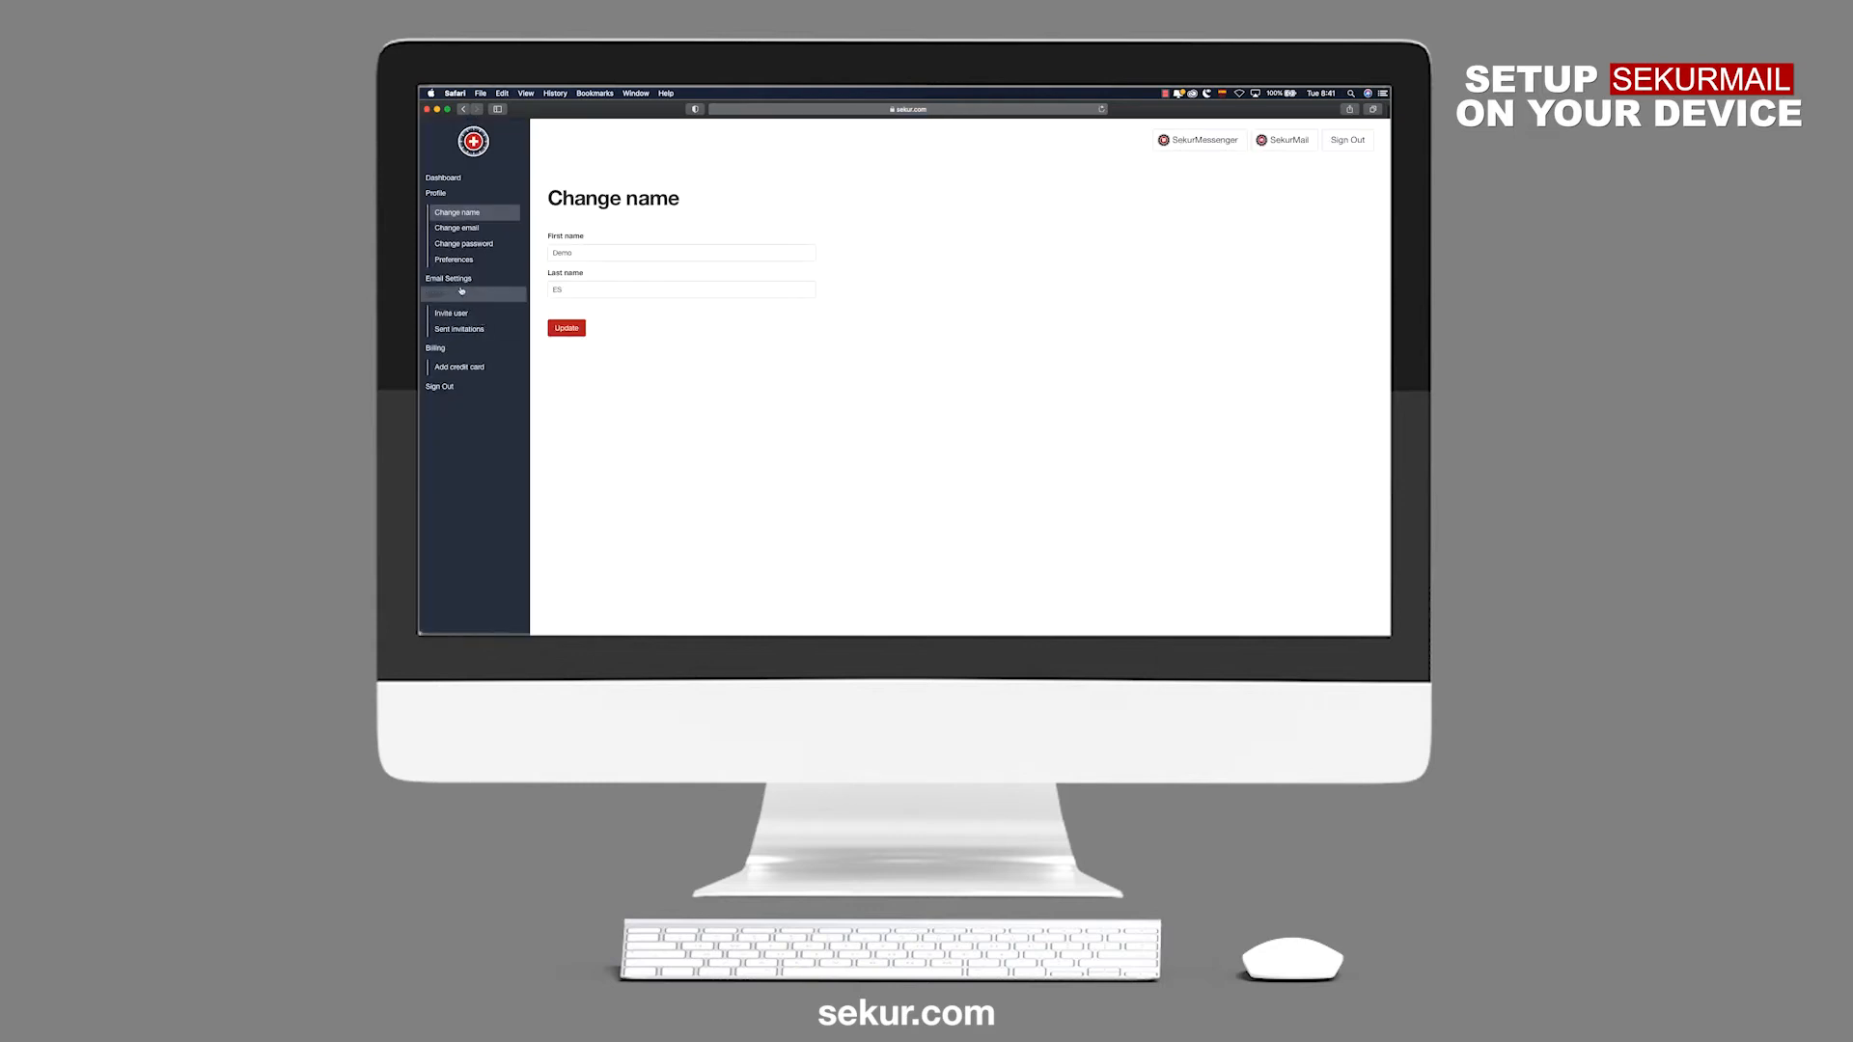
- Review SekurMail's incoming and outgoing server settings, then enter the SekurMail webmail inbox
left_click(467, 290)
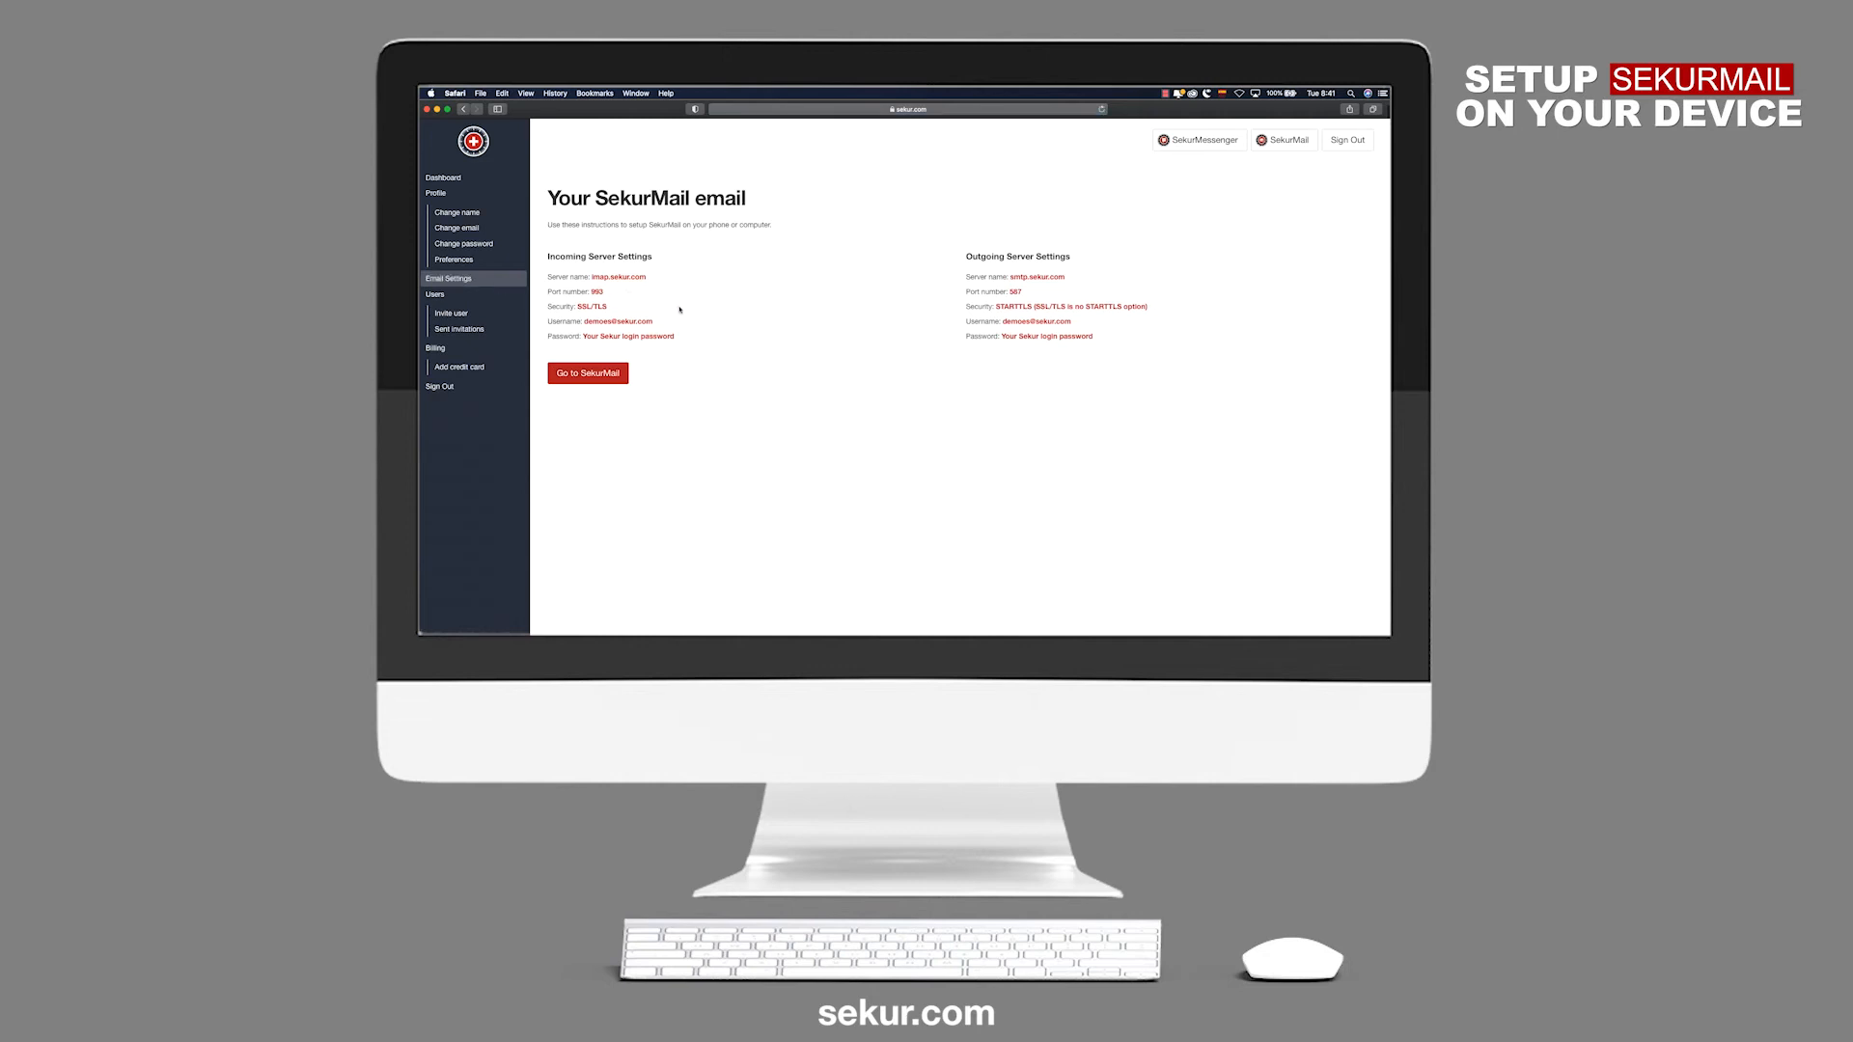
mouse_move(697, 320)
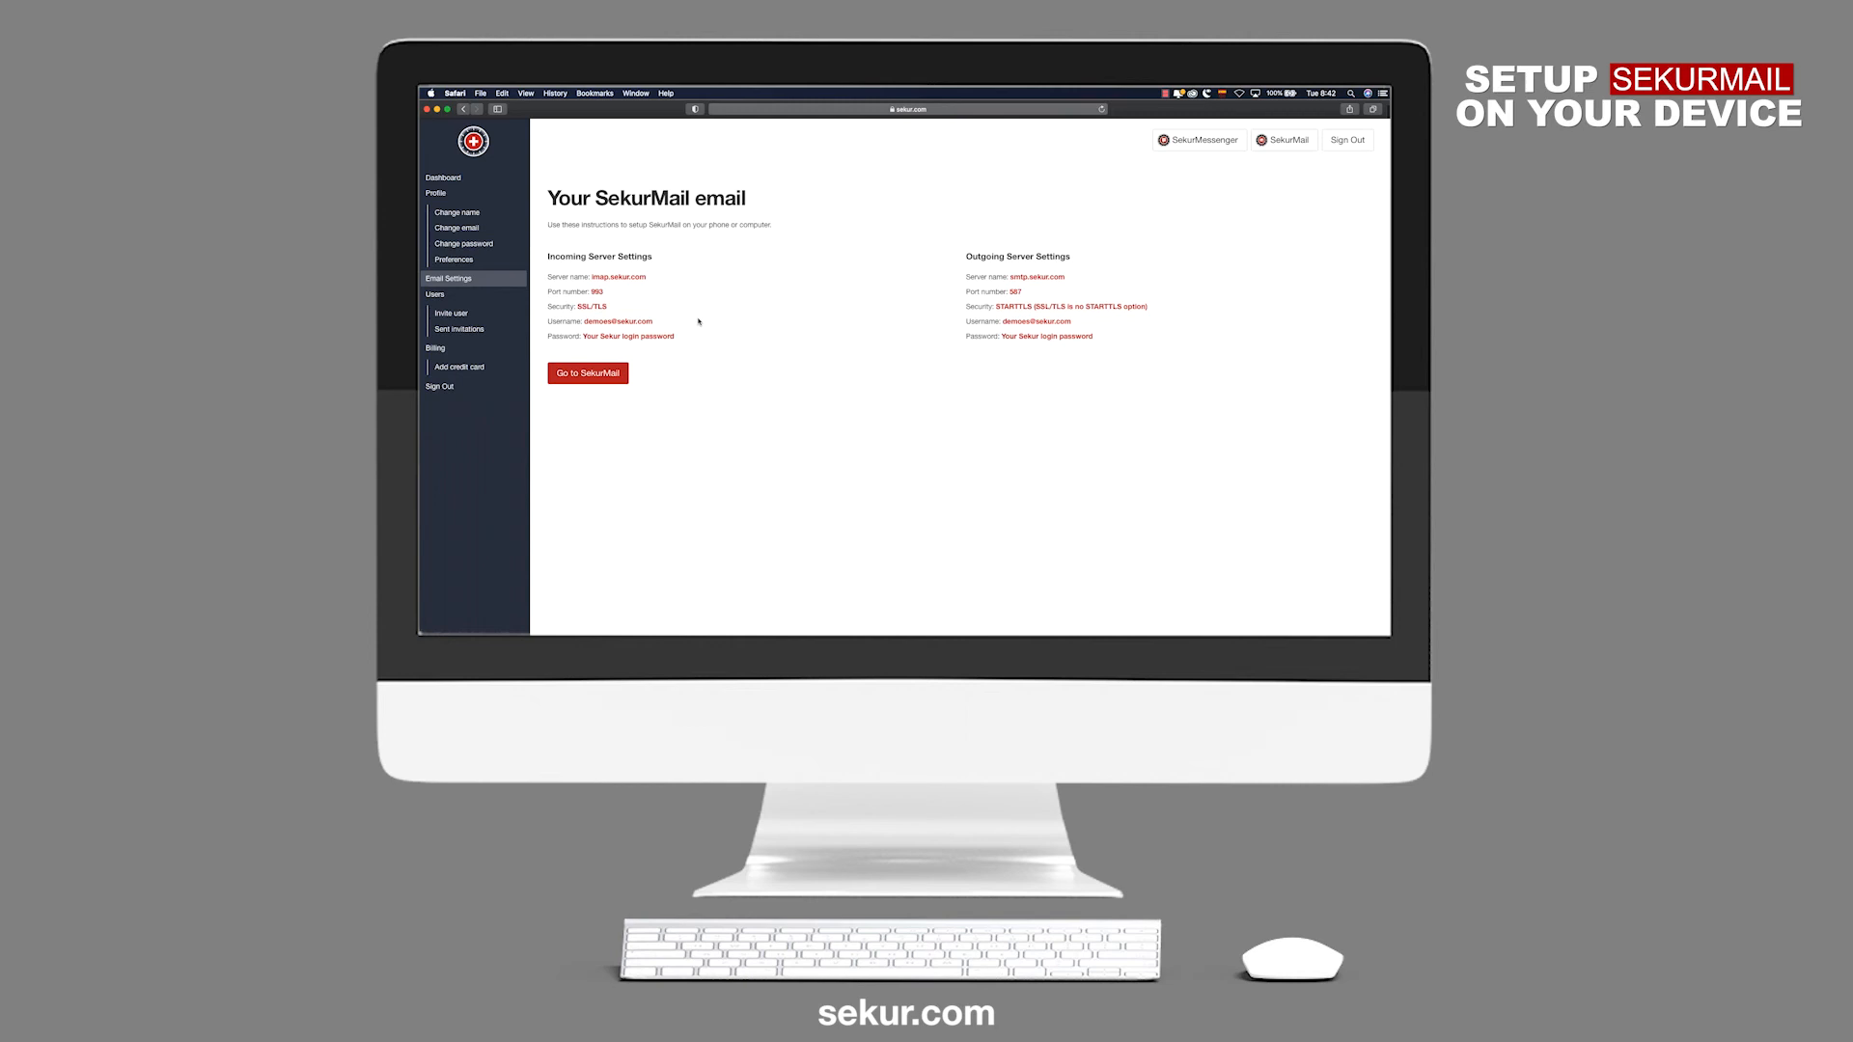
left_click(587, 373)
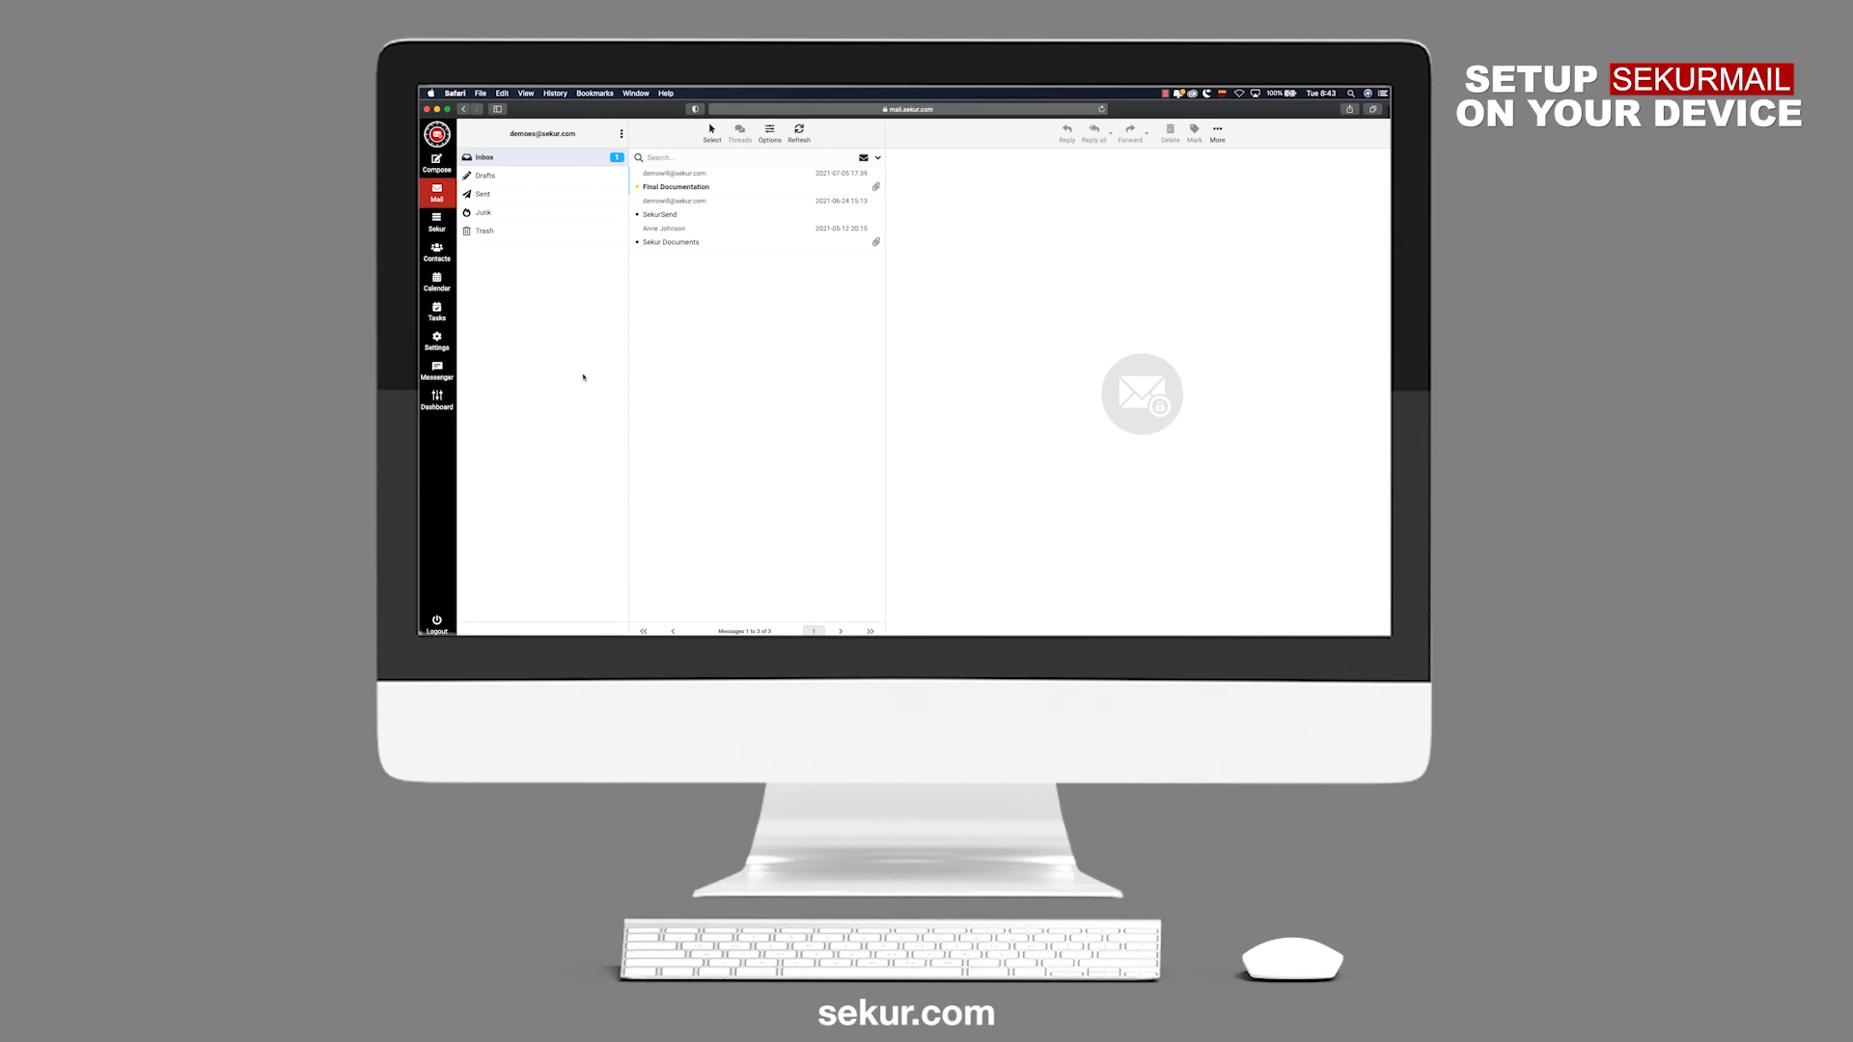